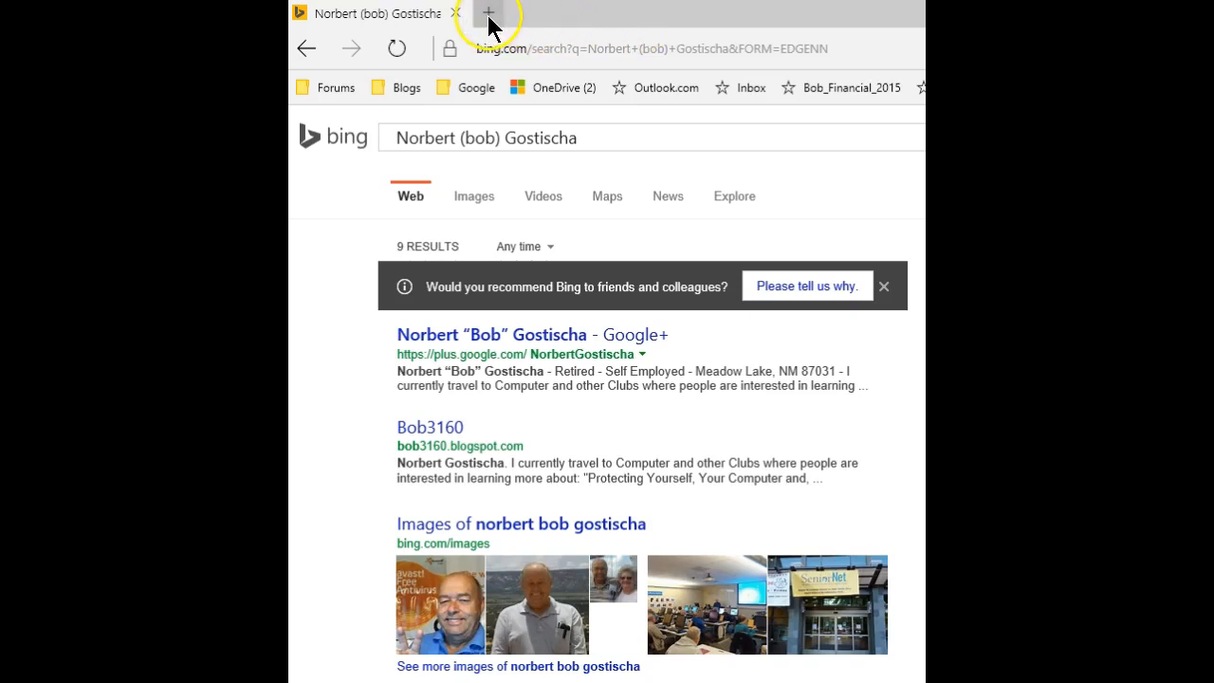
{"action": "left_click", "coordinate": [489, 13]}
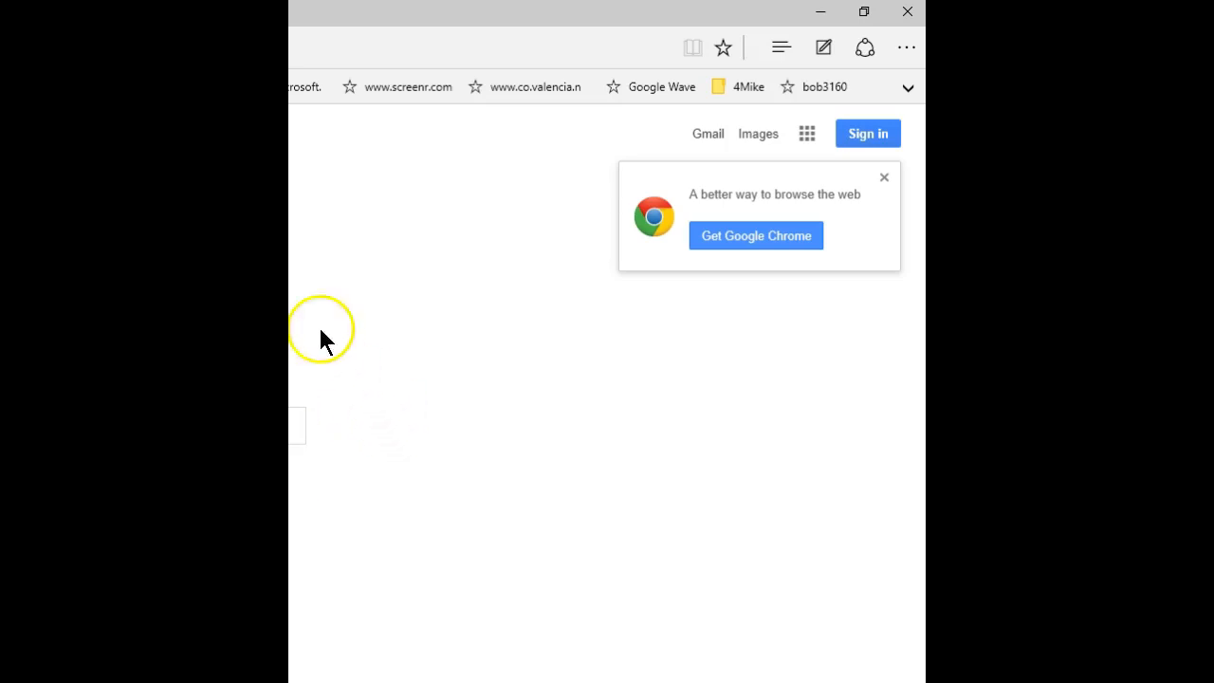
{"action": "mouse_move", "coordinate": [906, 48]}
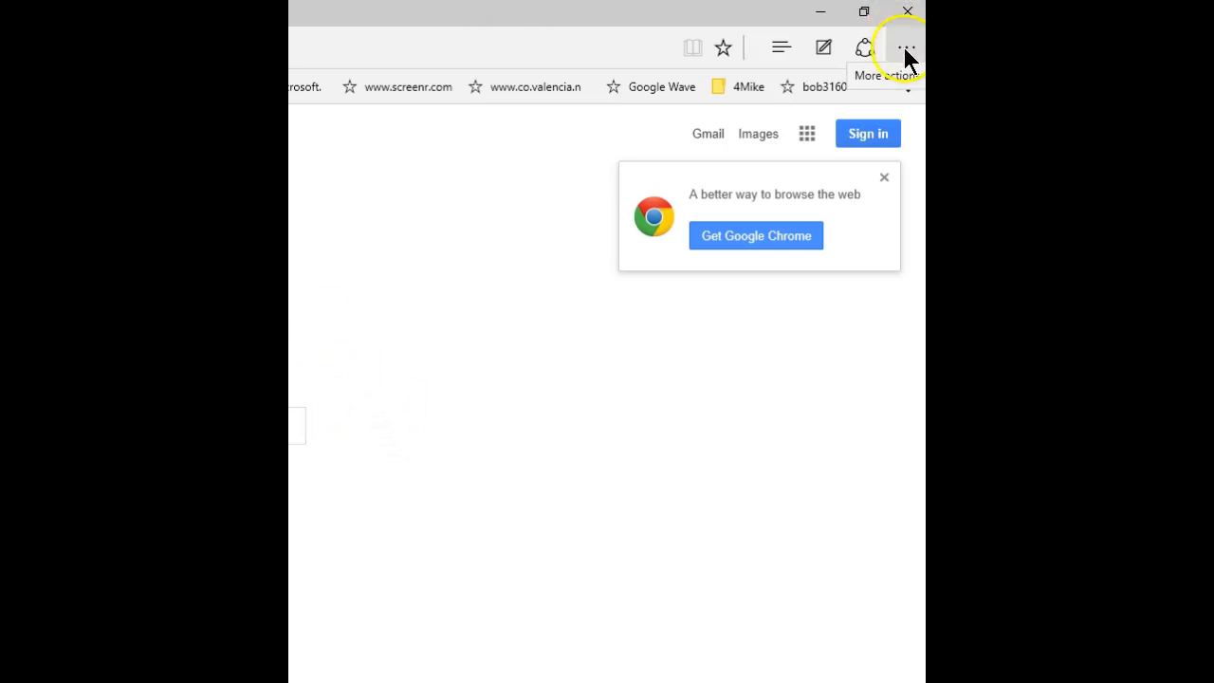
Open Edge Settings, then advanced settings, and scroll to the Bing address-bar search setting.
{"action": "left_click", "coordinate": [905, 47]}
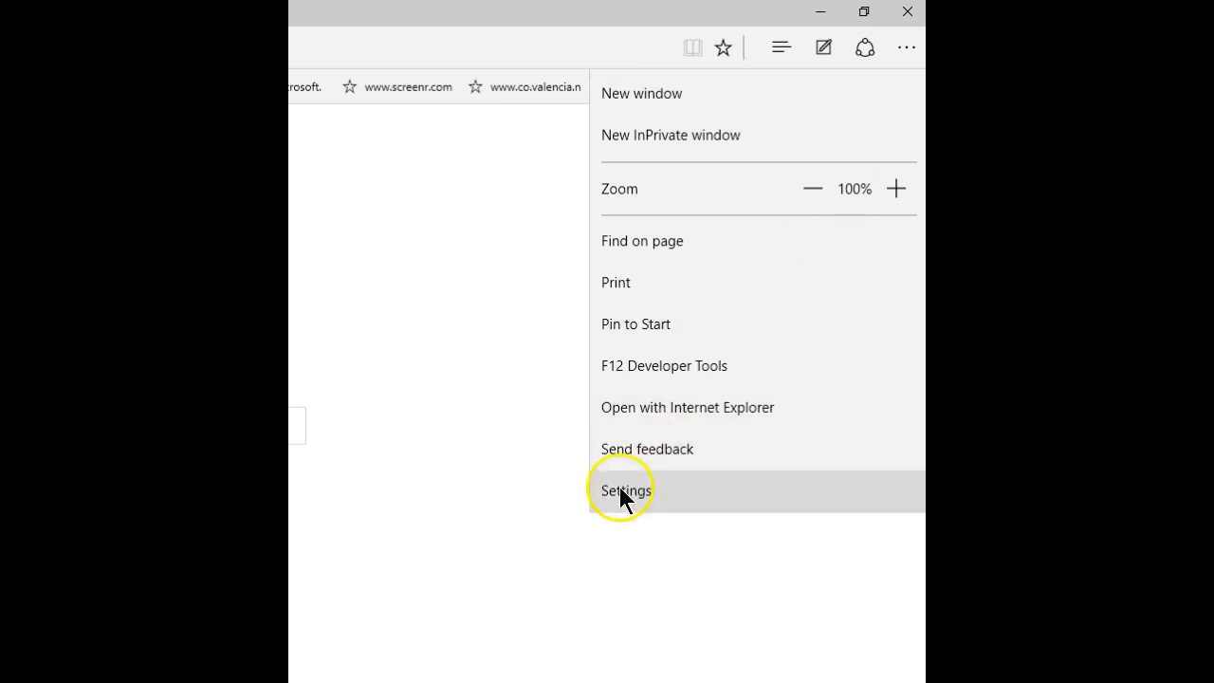
{"action": "left_click", "coordinate": [625, 490]}
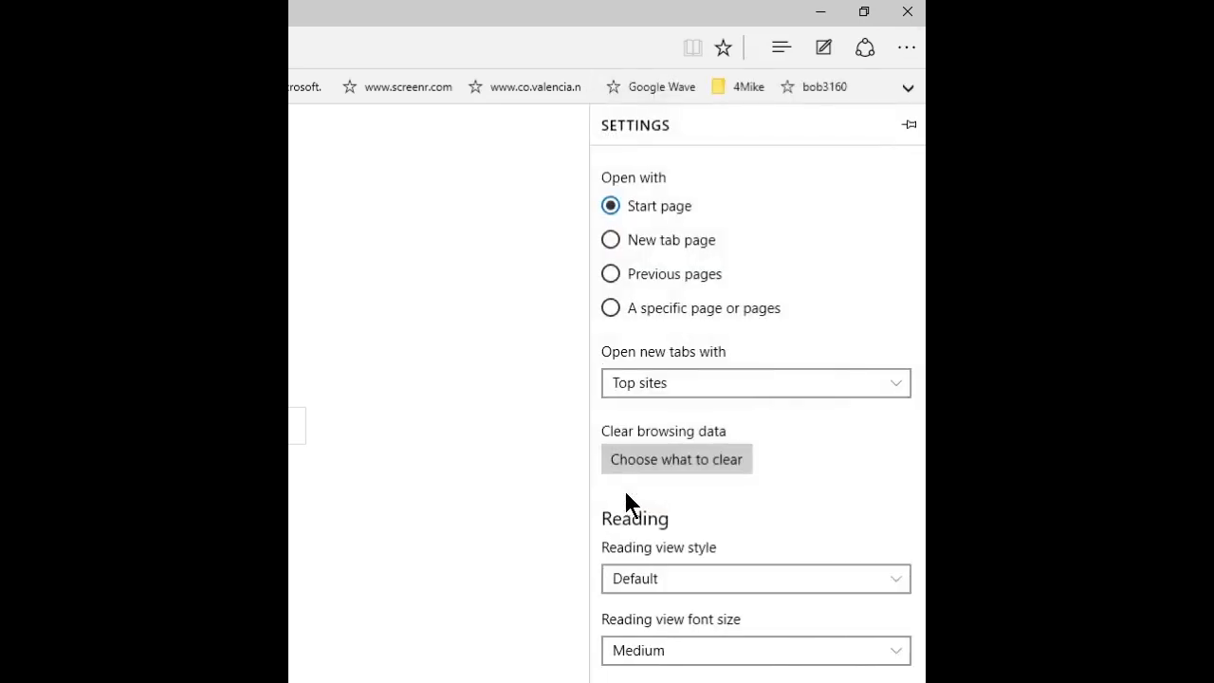
{"action": "scroll", "scroll_direction": "down", "scroll_amount": 3}
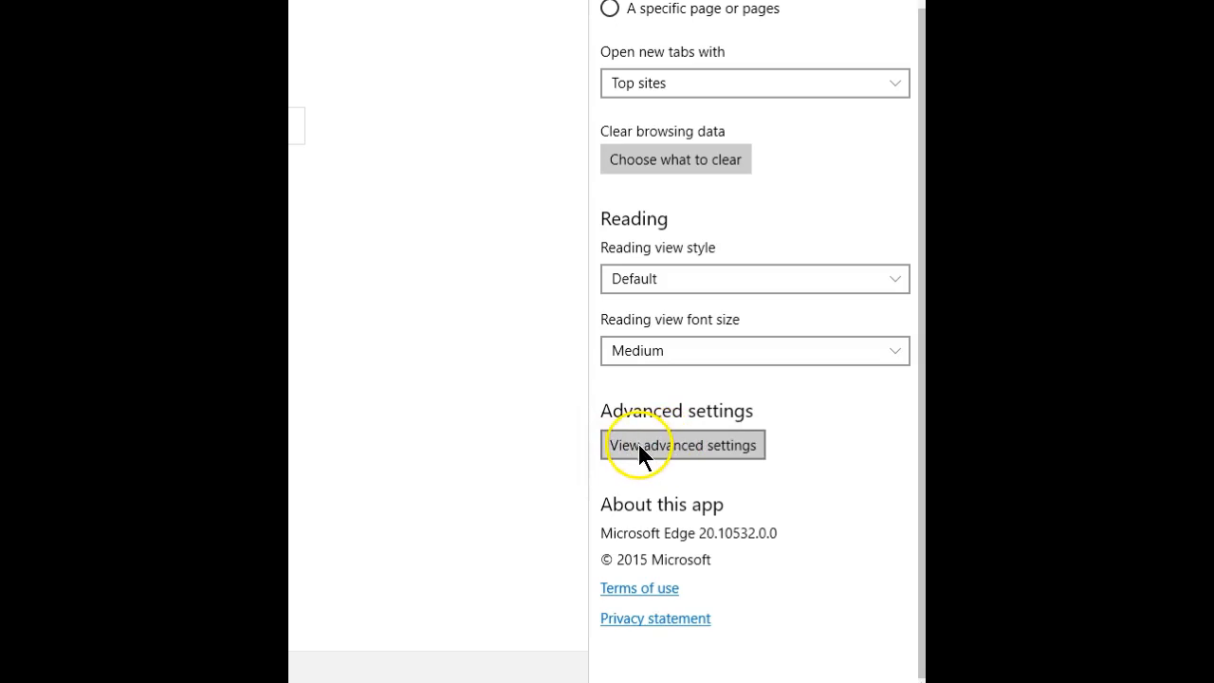
{"action": "left_click", "coordinate": [682, 444]}
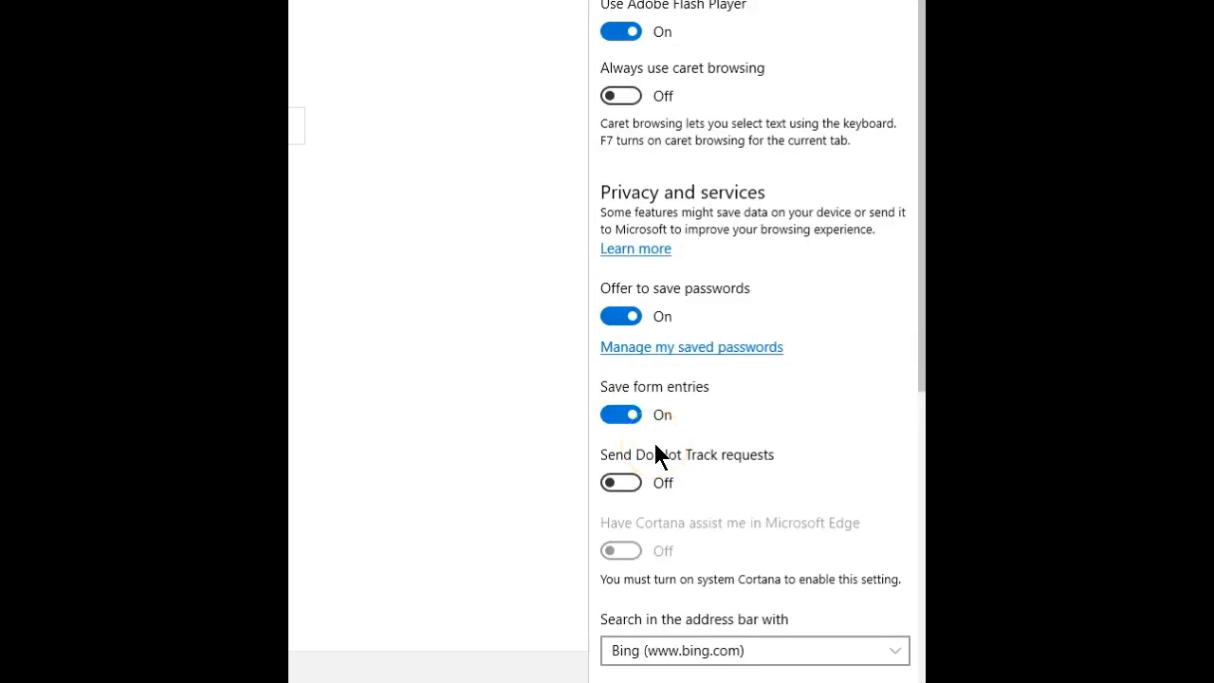
{"action": "scroll", "scroll_direction": "down", "scroll_amount": 3}
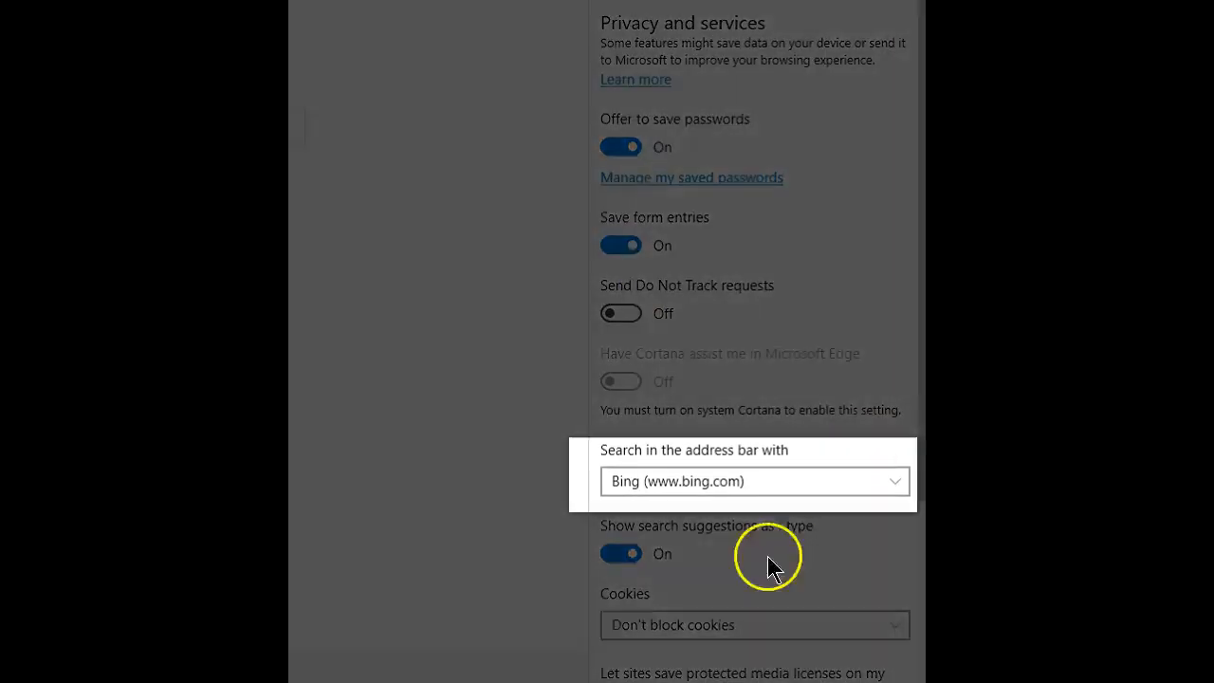
{"action": "mouse_move", "coordinate": [711, 482]}
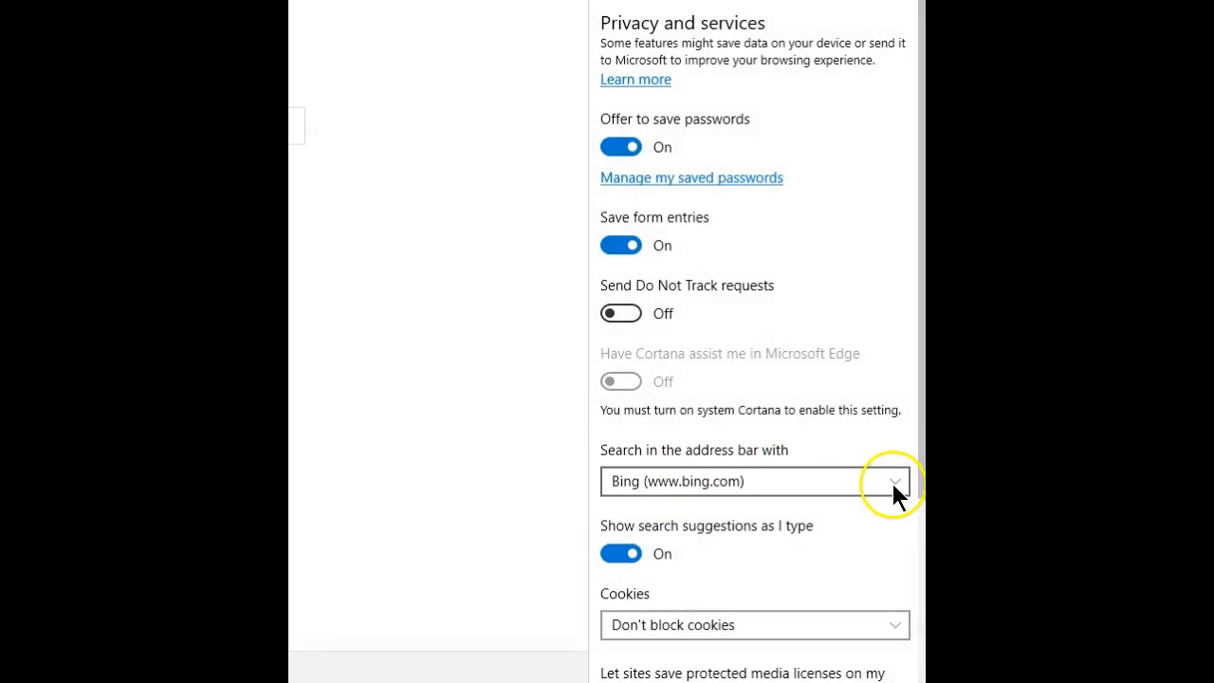
{"action": "left_click", "coordinate": [889, 481]}
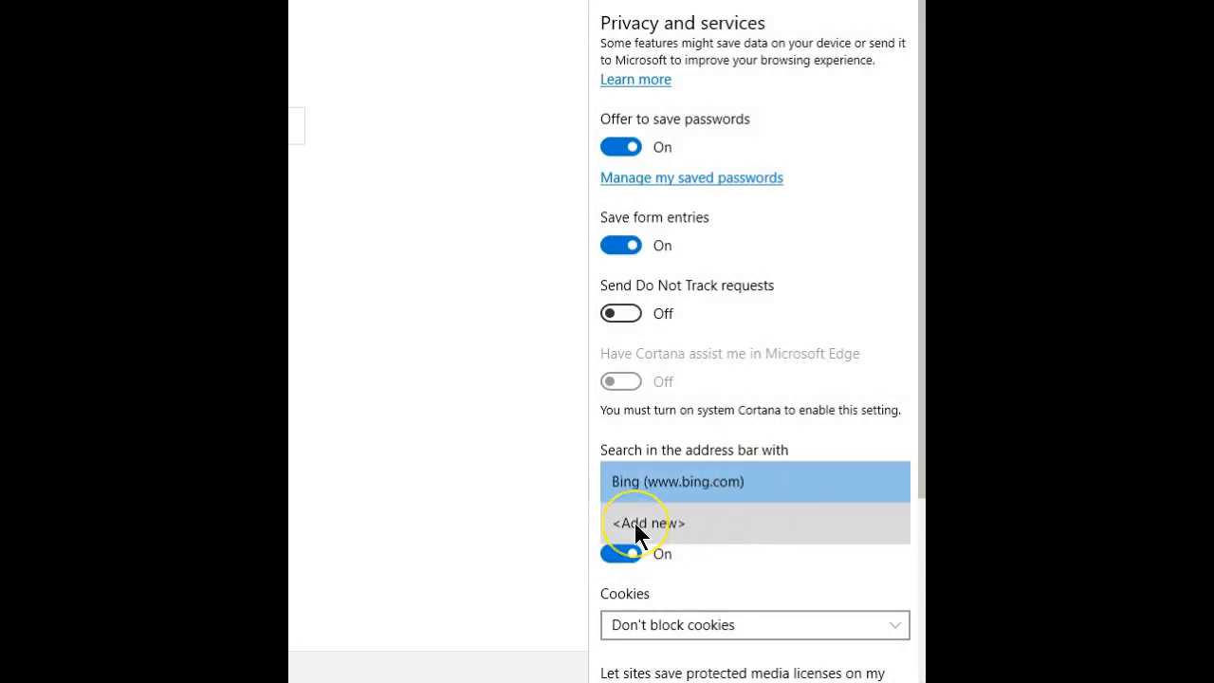
{"action": "left_click", "coordinate": [649, 522]}
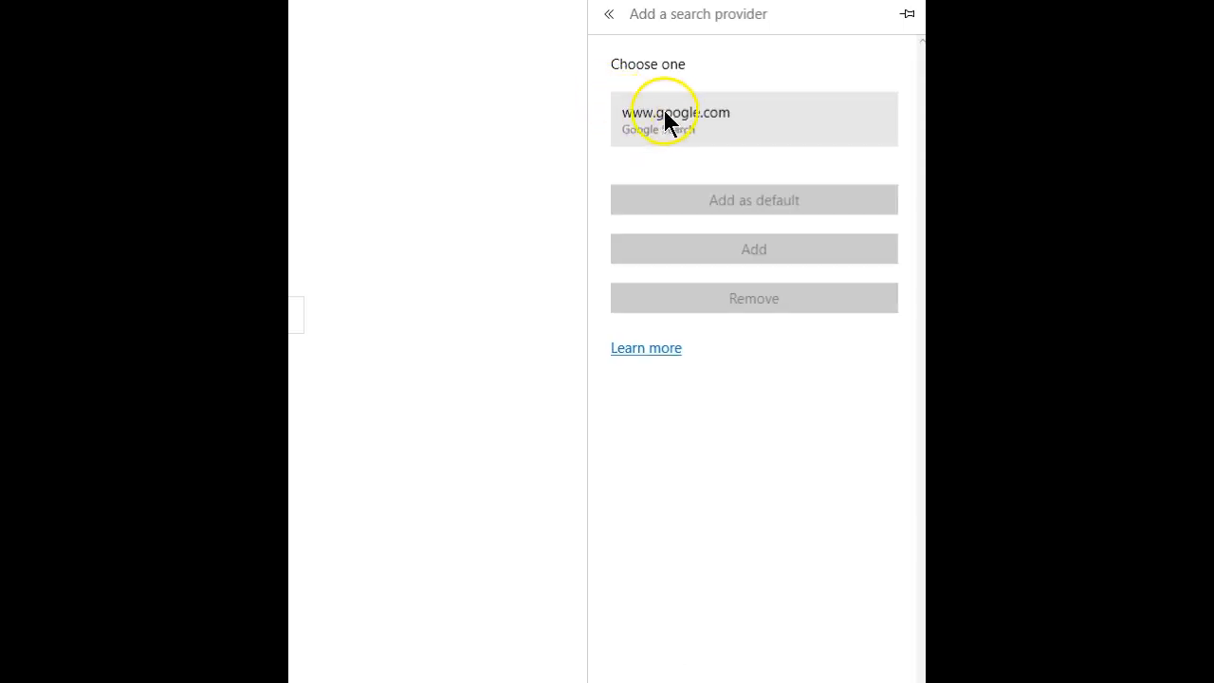
{"action": "mouse_move", "coordinate": [723, 121]}
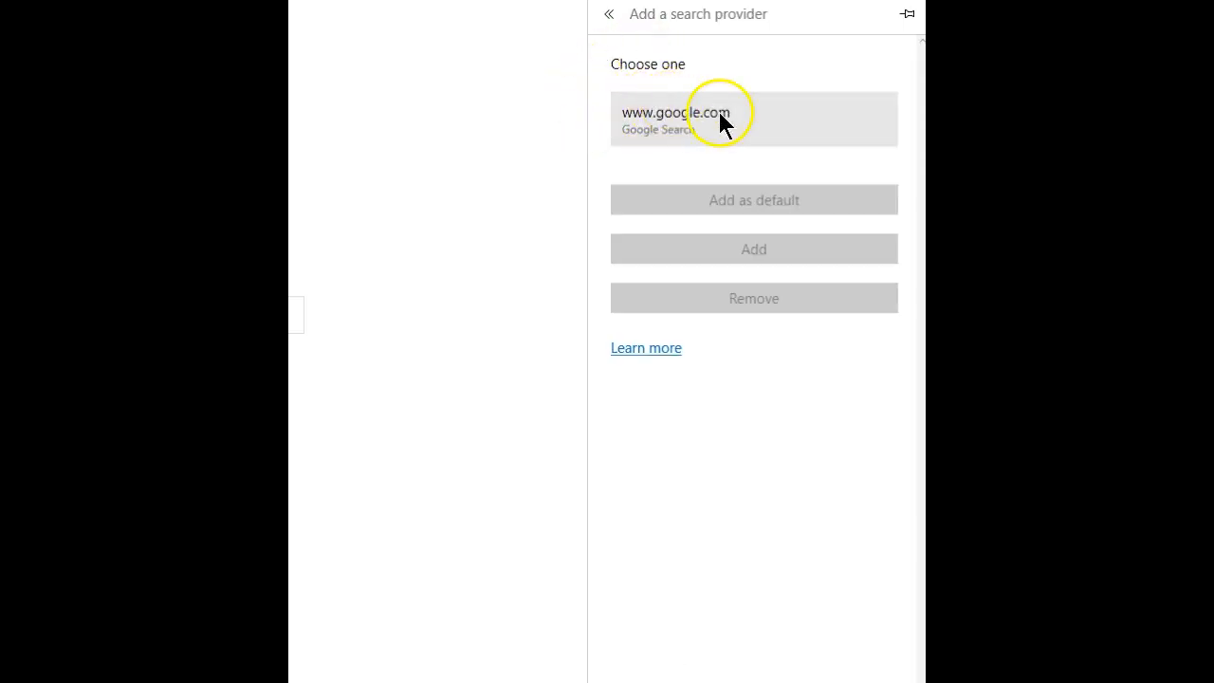
{"action": "mouse_move", "coordinate": [634, 123]}
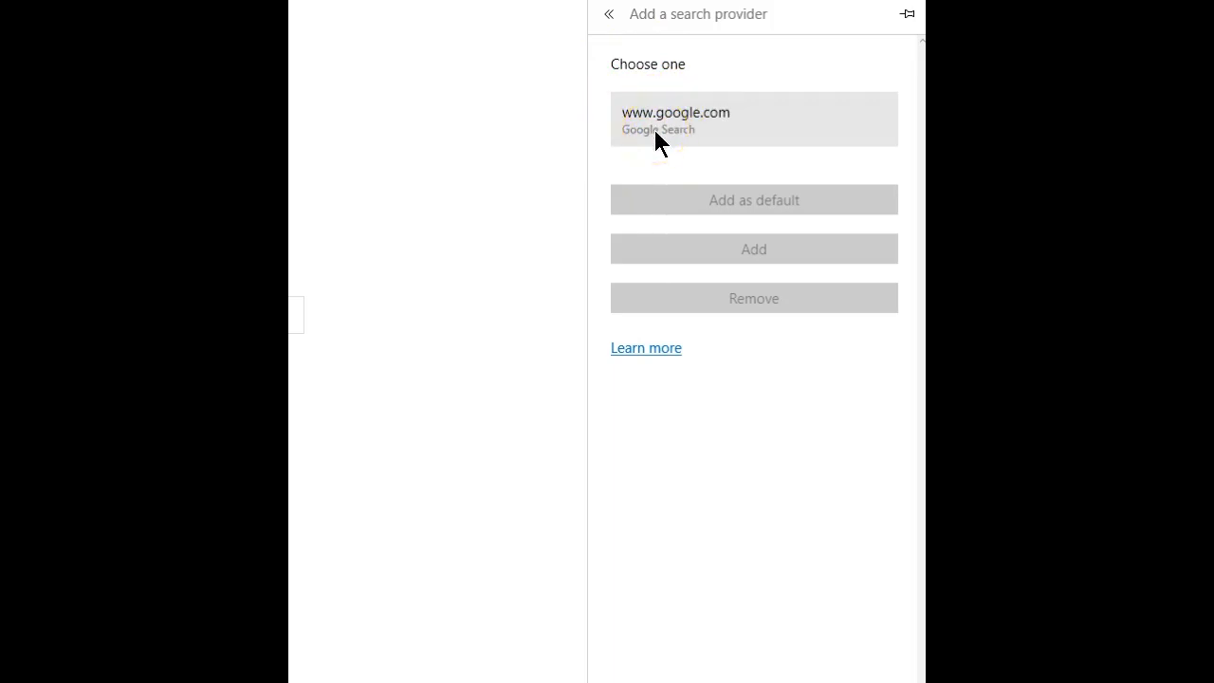
{"action": "left_click", "coordinate": [663, 119]}
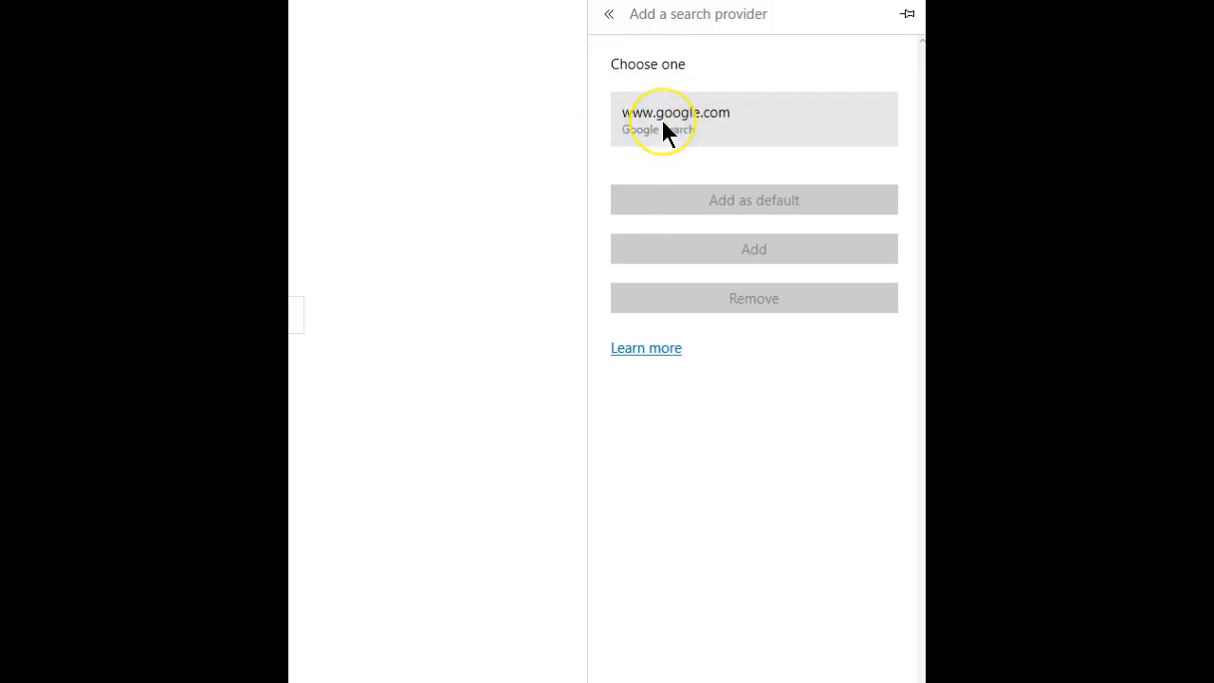
{"action": "left_click", "coordinate": [754, 118]}
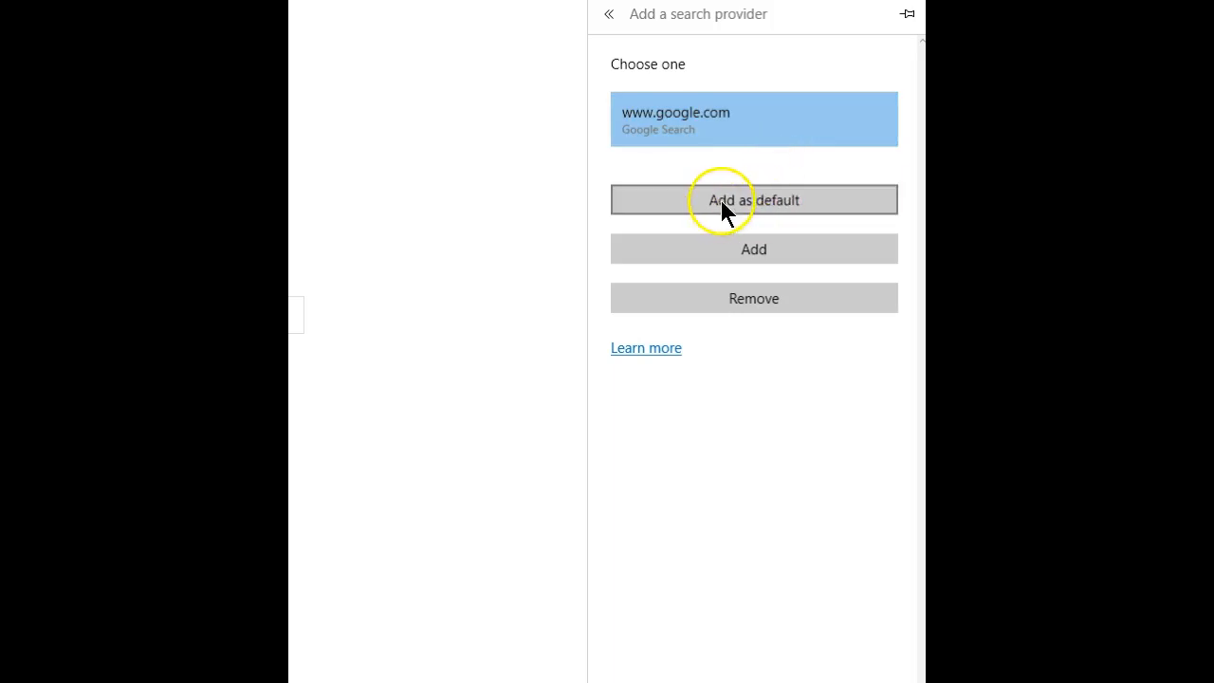
{"action": "left_click", "coordinate": [753, 199]}
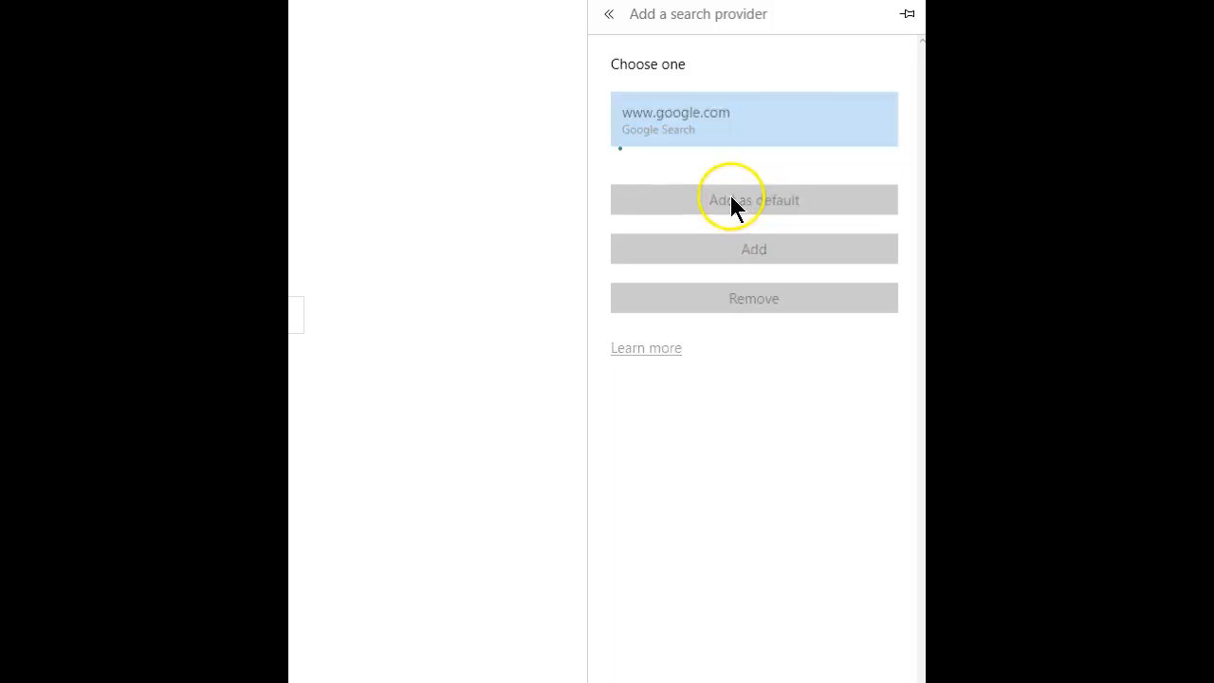
{"action": "left_click", "coordinate": [753, 200]}
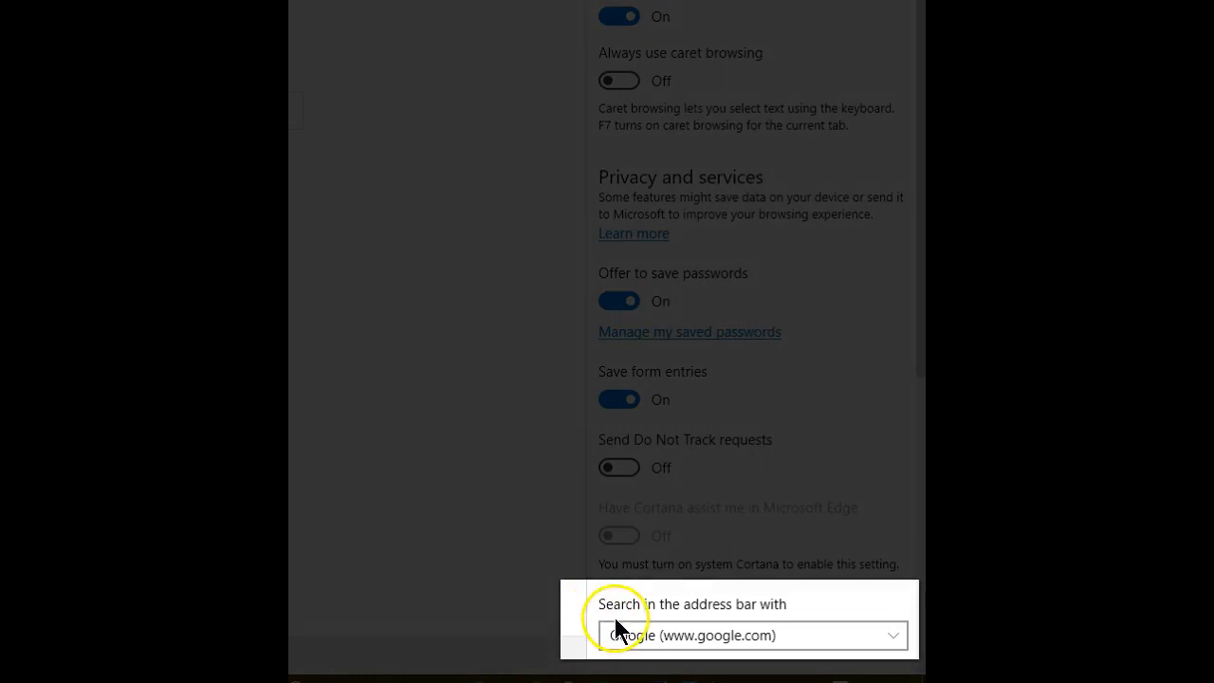
{"action": "mouse_move", "coordinate": [806, 607]}
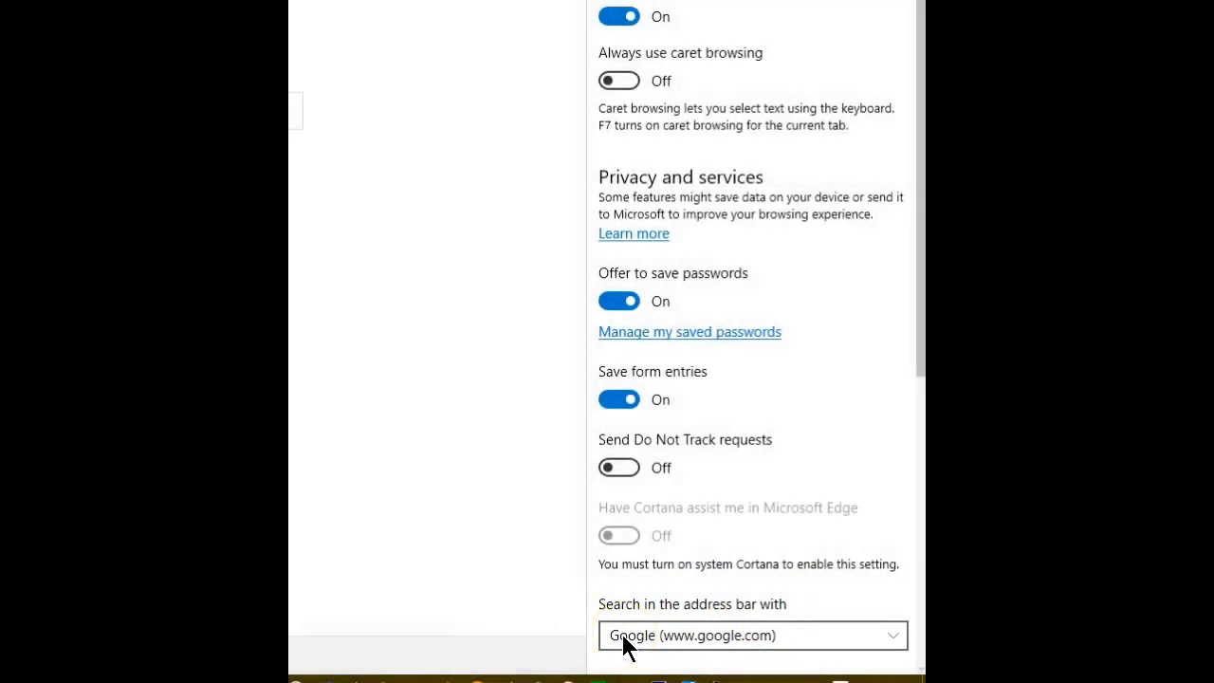
{"action": "mouse_move", "coordinate": [414, 278]}
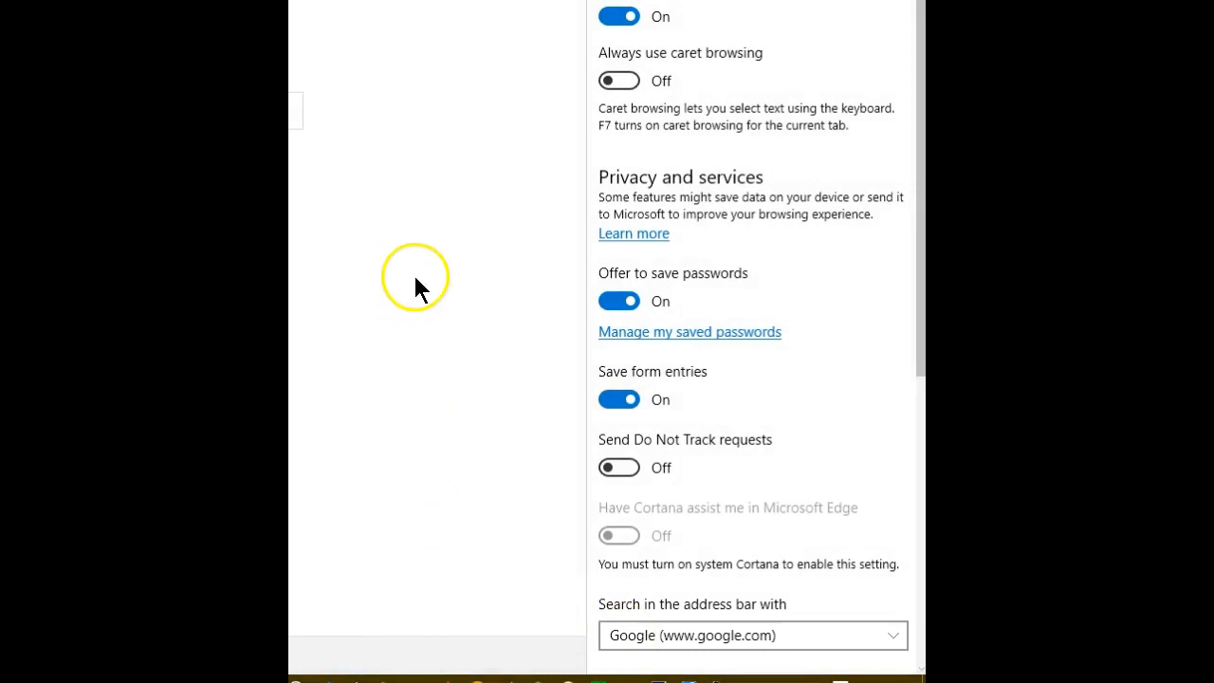
{"action": "mouse_move", "coordinate": [384, 227]}
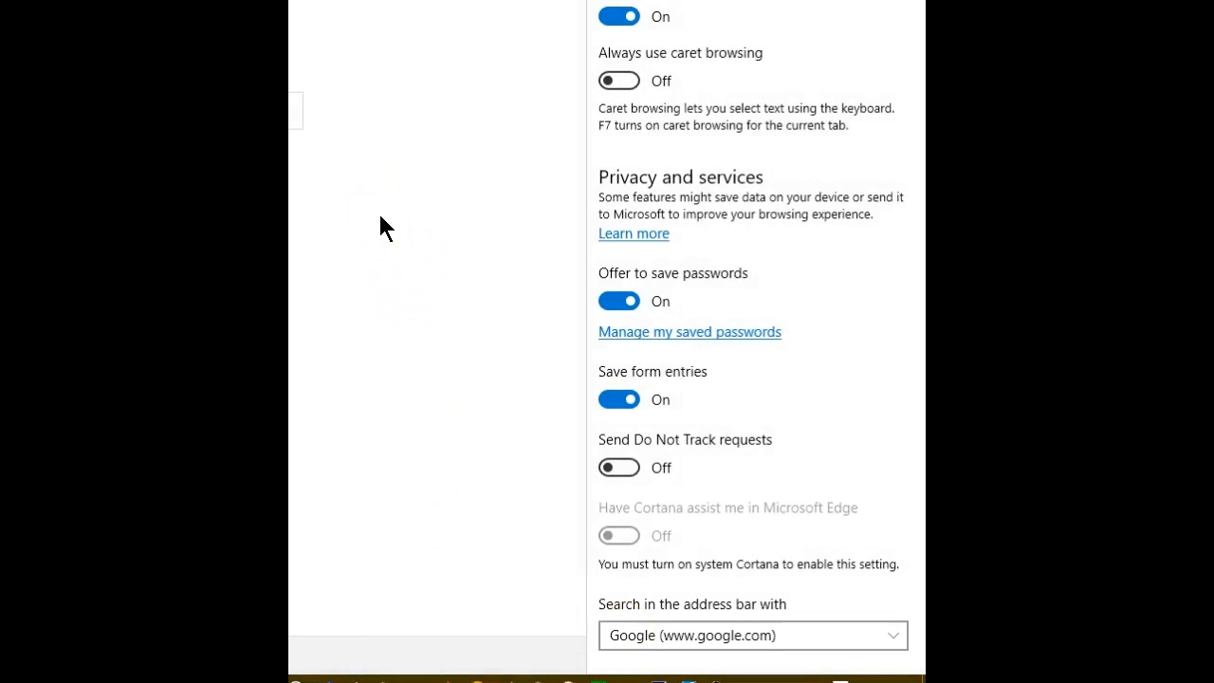